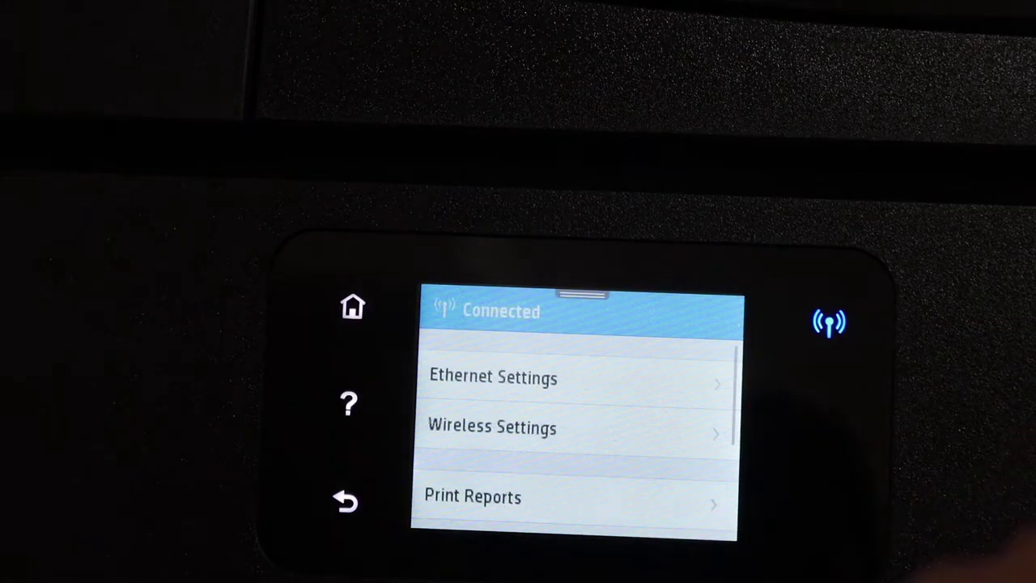
- Open Wireless Settings, revealing the Wireless toggle and the Wireless Setup Wizard
{"action": "left_click", "coordinate": [492, 428]}
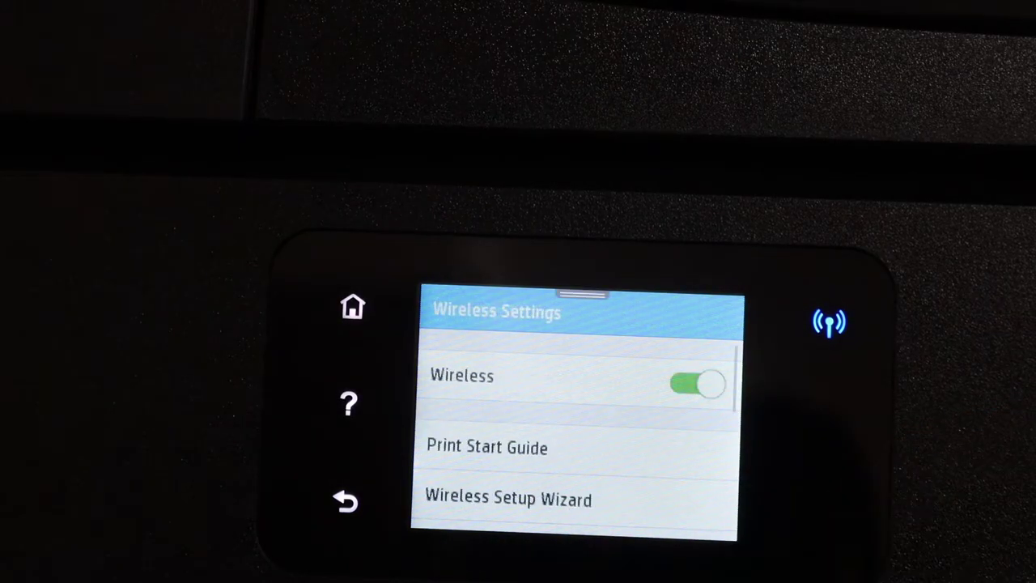